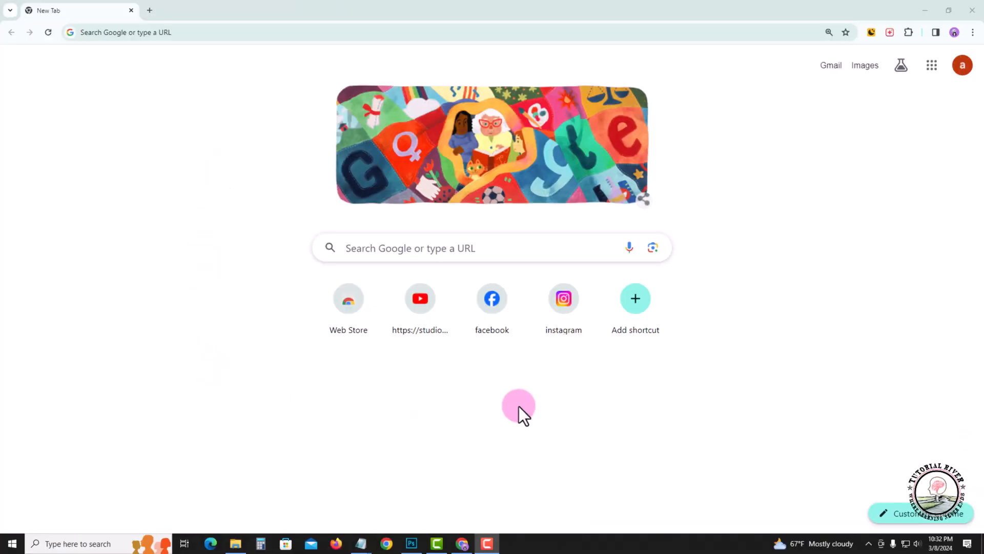
mouse_move(530, 414)
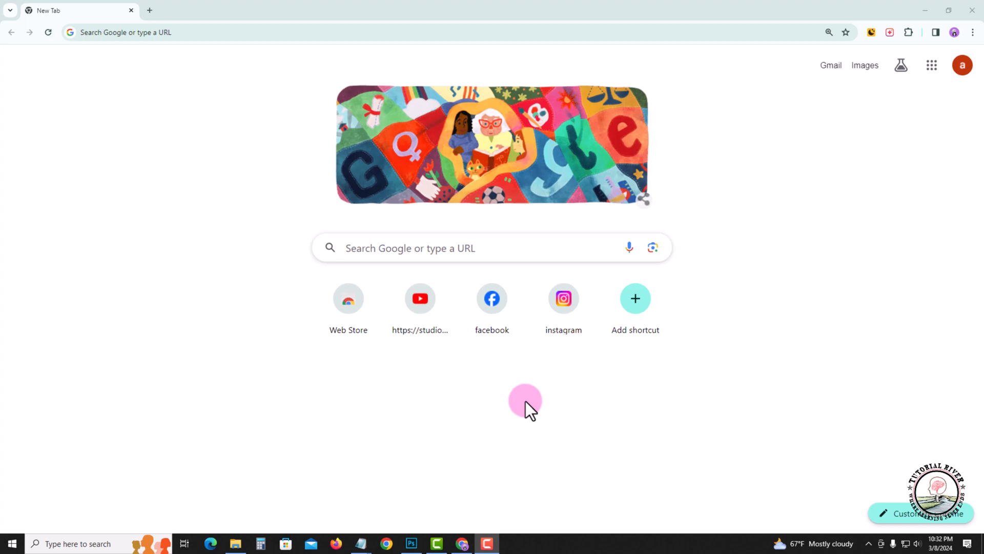
mouse_move(564, 328)
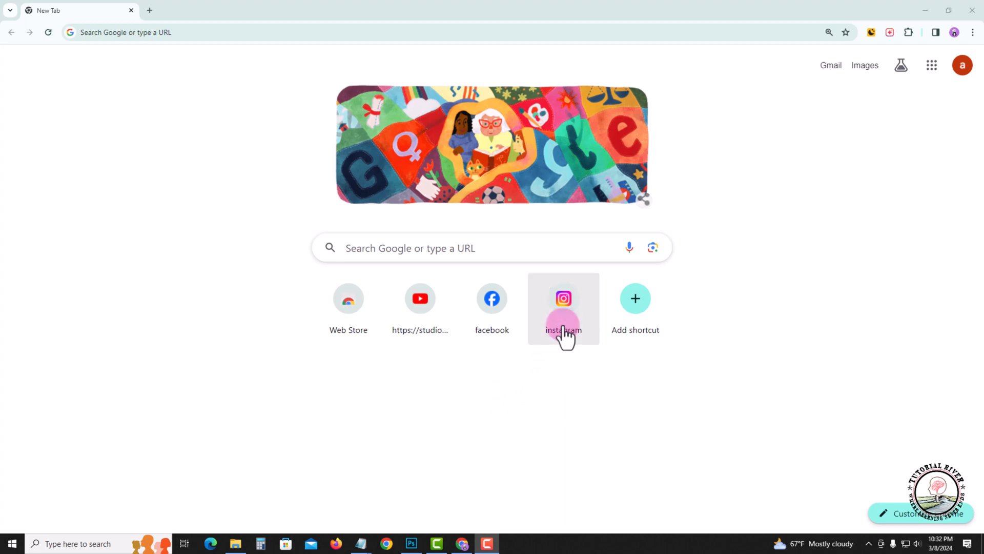
Launch Instagram, go to your profile, and show the 74 accounts you follow
click(563, 298)
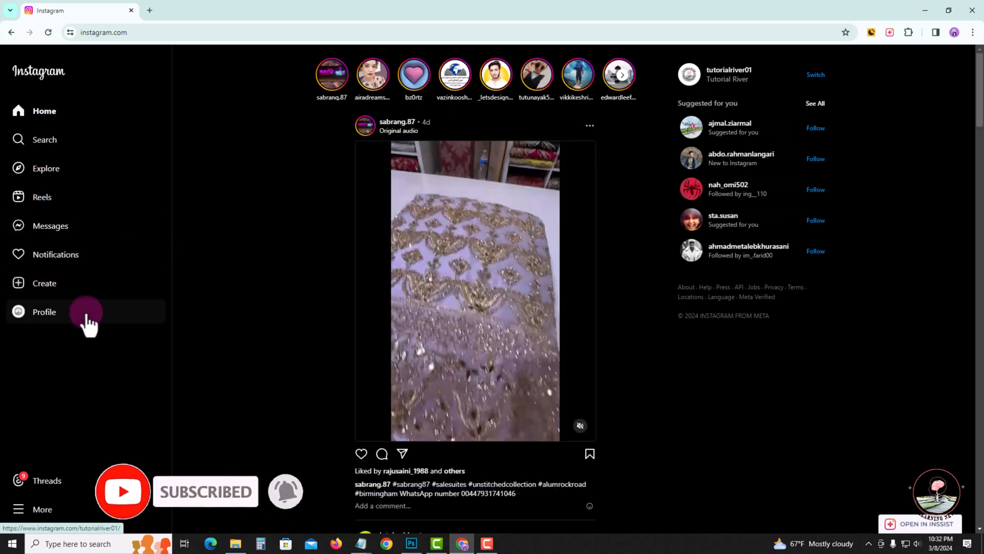
click(44, 311)
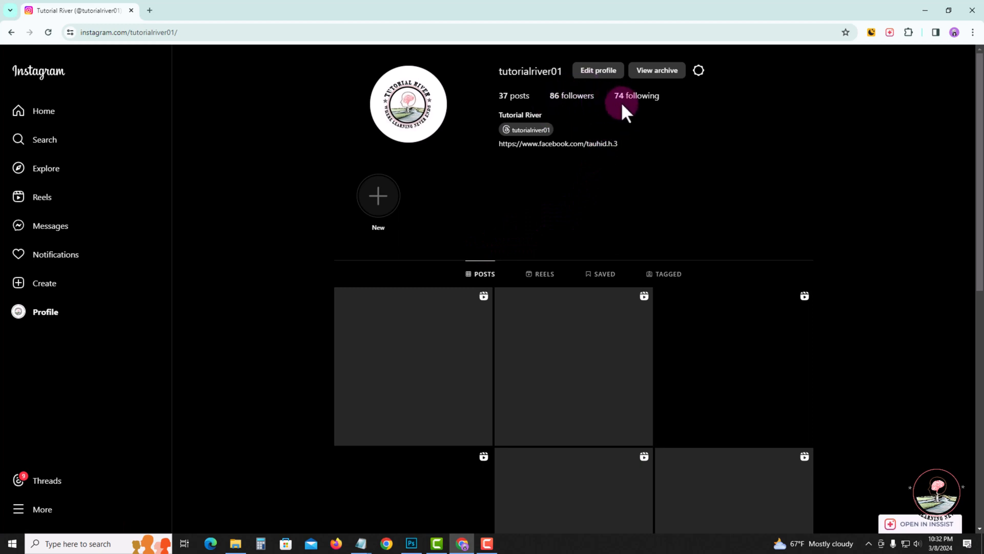
click(636, 95)
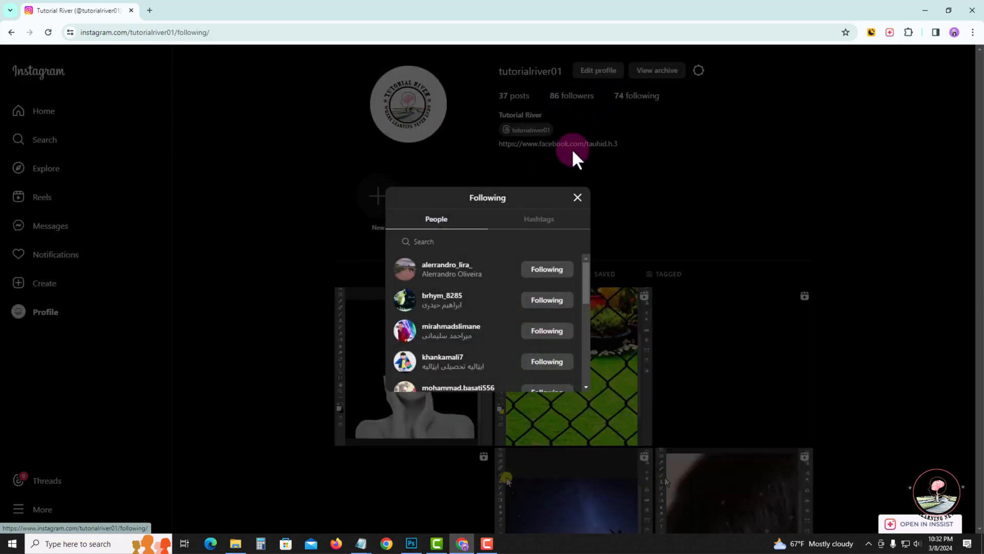
From the Following list, view a followed account's eagle video post, then close it
scroll(down, 3)
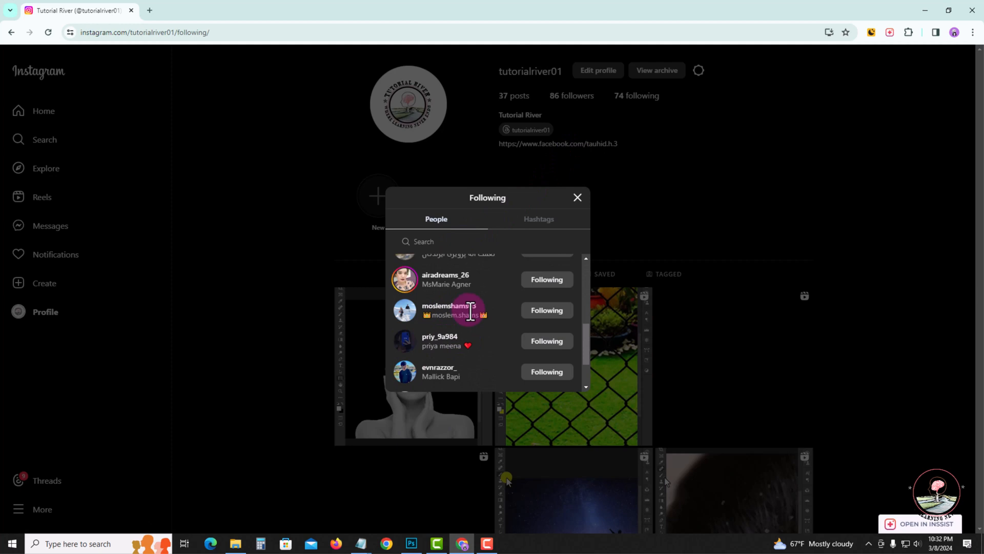
mouse_move(449, 308)
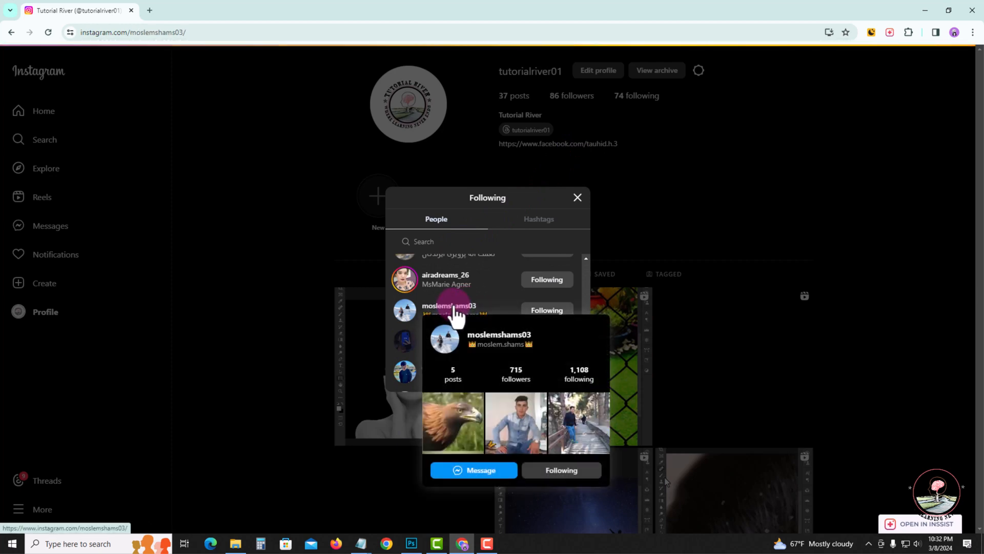
click(452, 421)
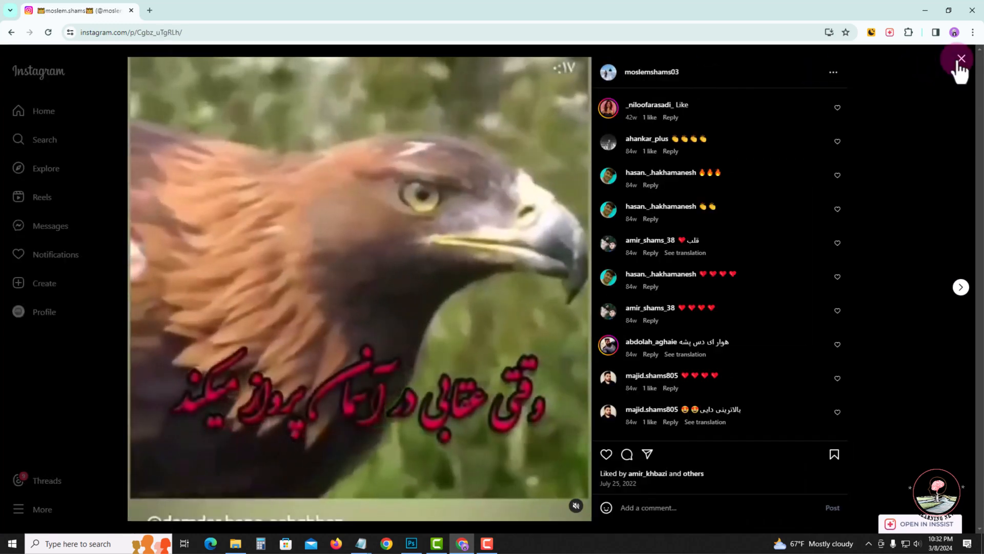
click(959, 58)
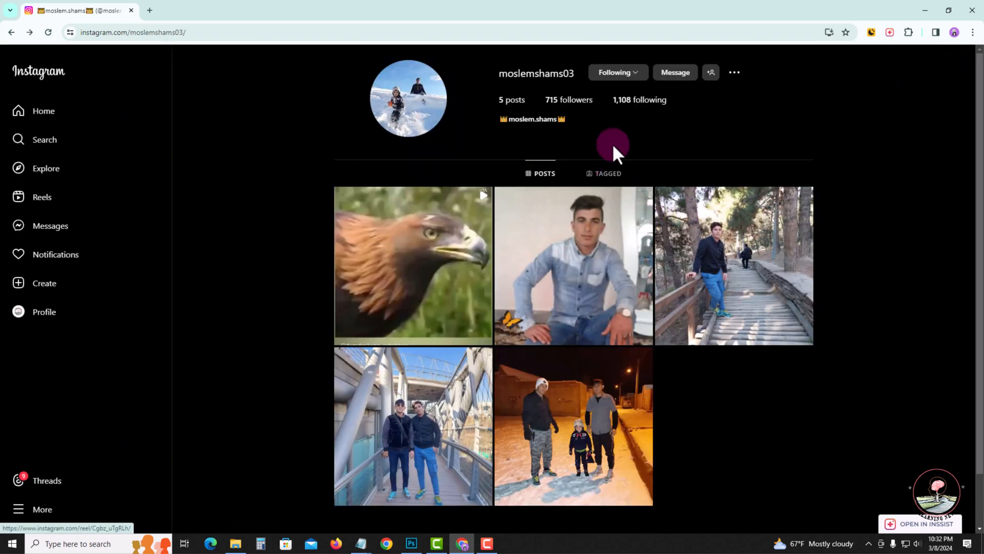
Choose Mute from the account's Following menu to show Posts and Stories options
click(618, 71)
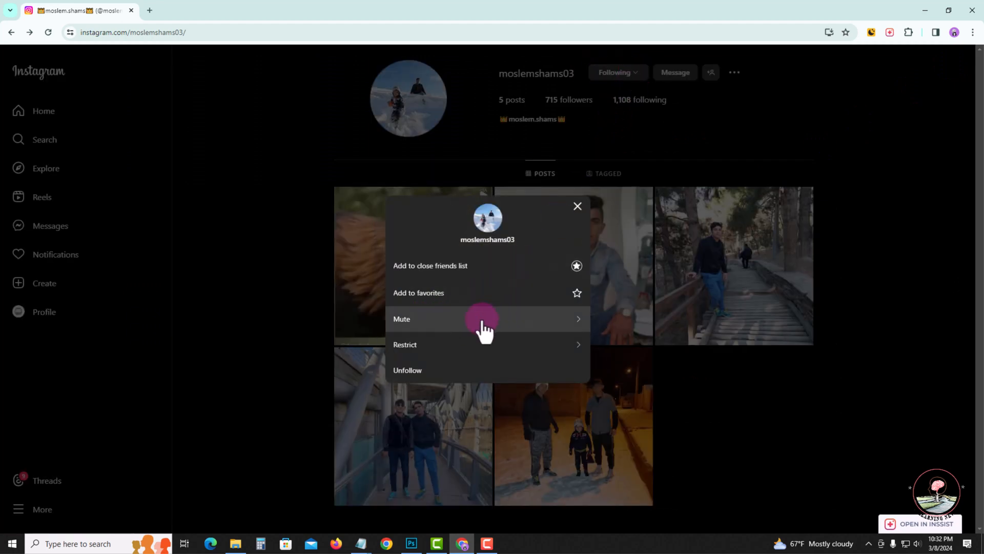
click(401, 319)
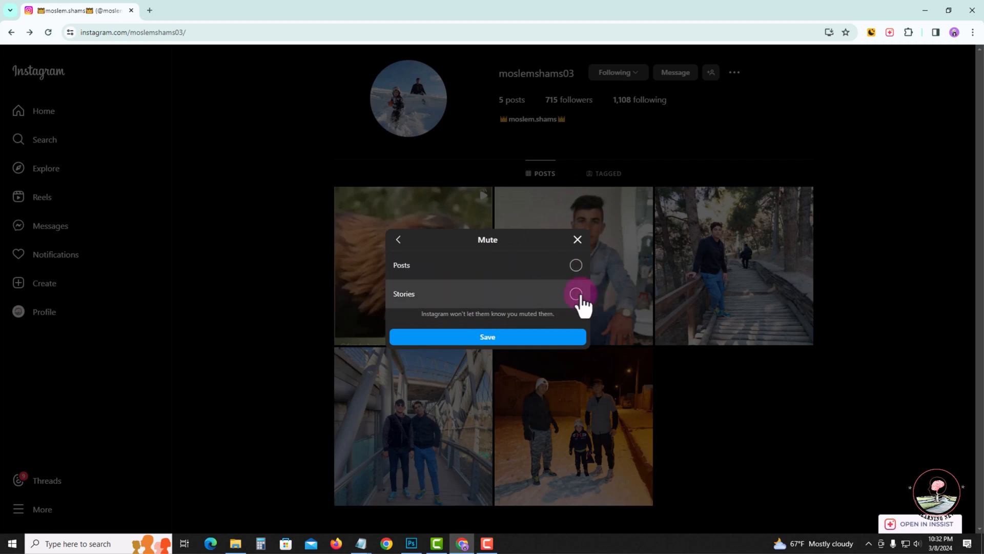
Turn on the Stories mute toggle, leaving Posts unmuted, and save
click(576, 294)
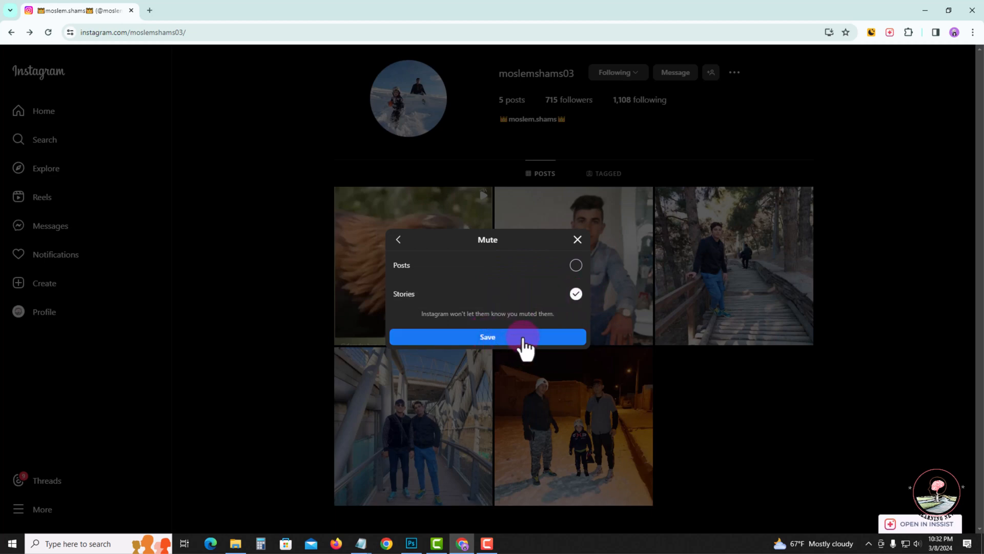
click(487, 337)
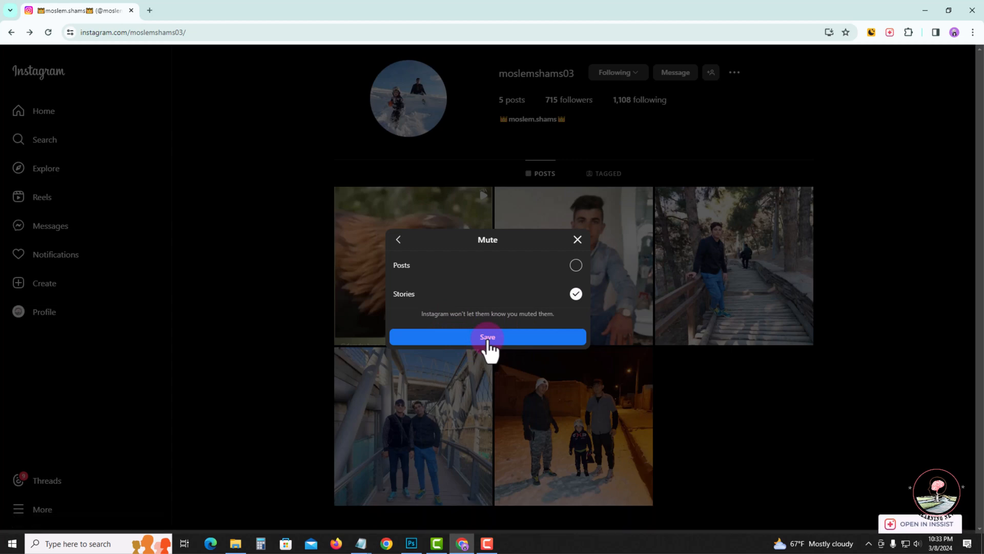
click(487, 337)
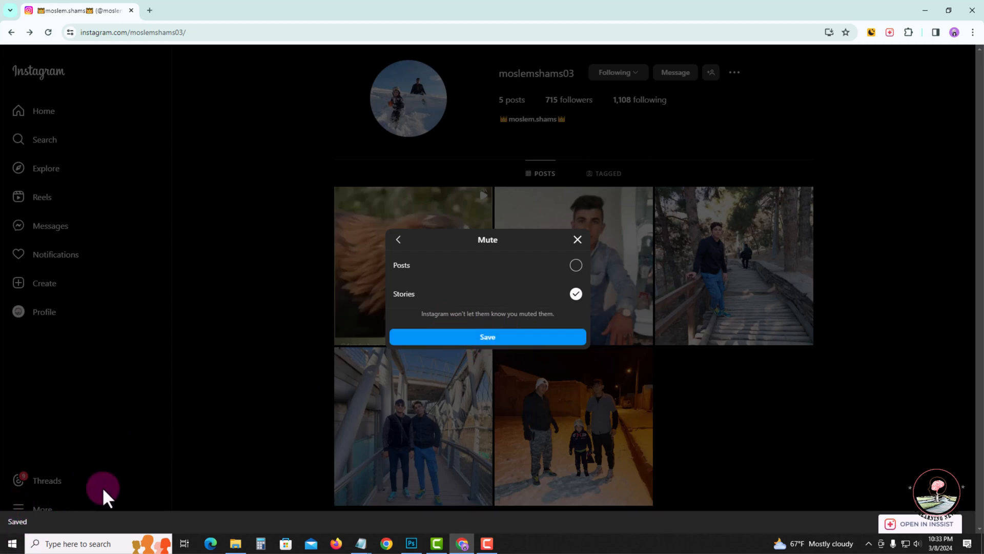
click(487, 336)
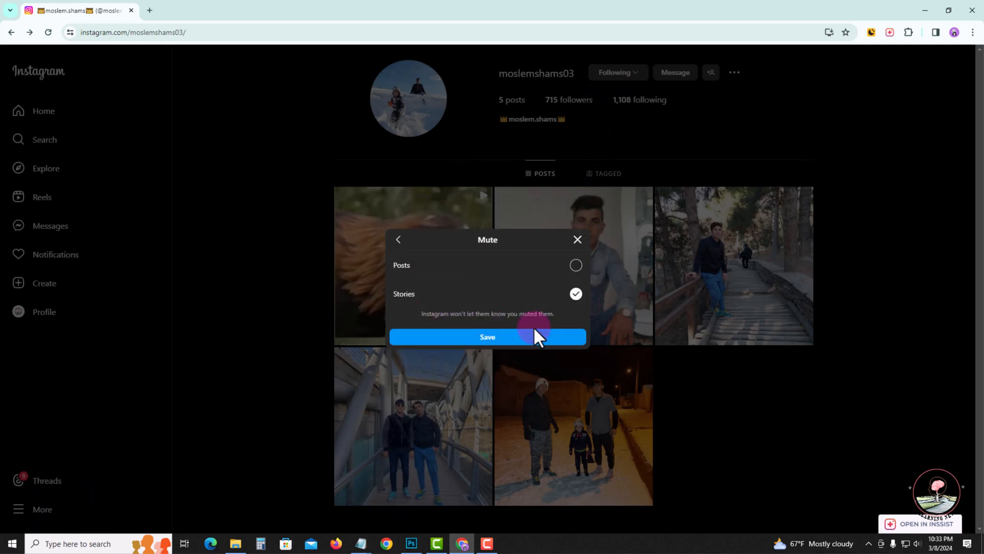
Turn the Stories toggle back off so nothing is muted, and save
click(576, 294)
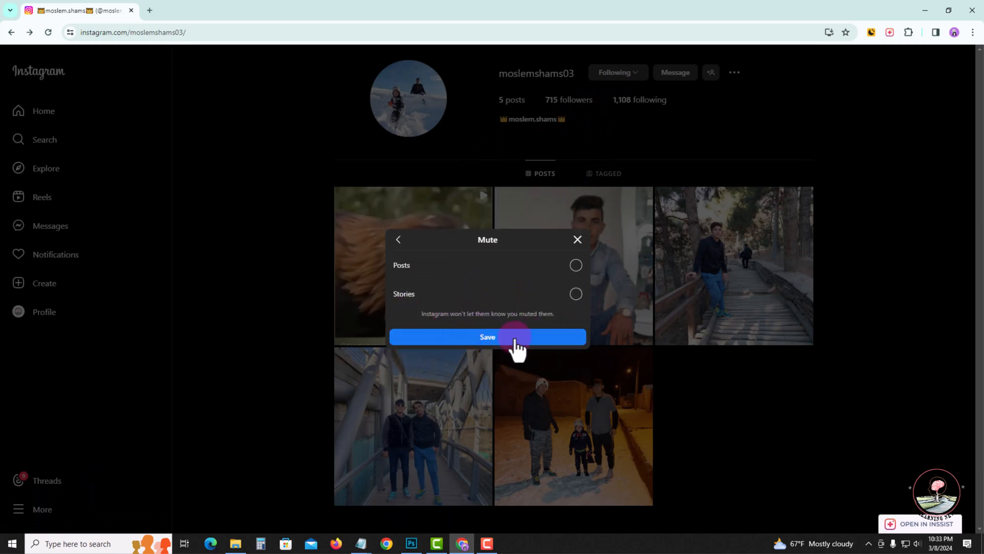
click(488, 337)
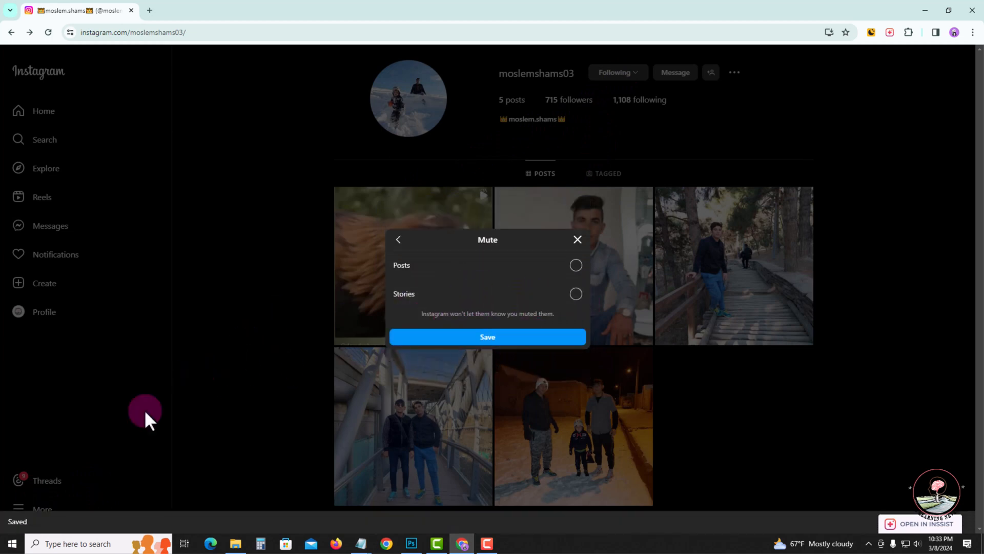
mouse_move(125, 489)
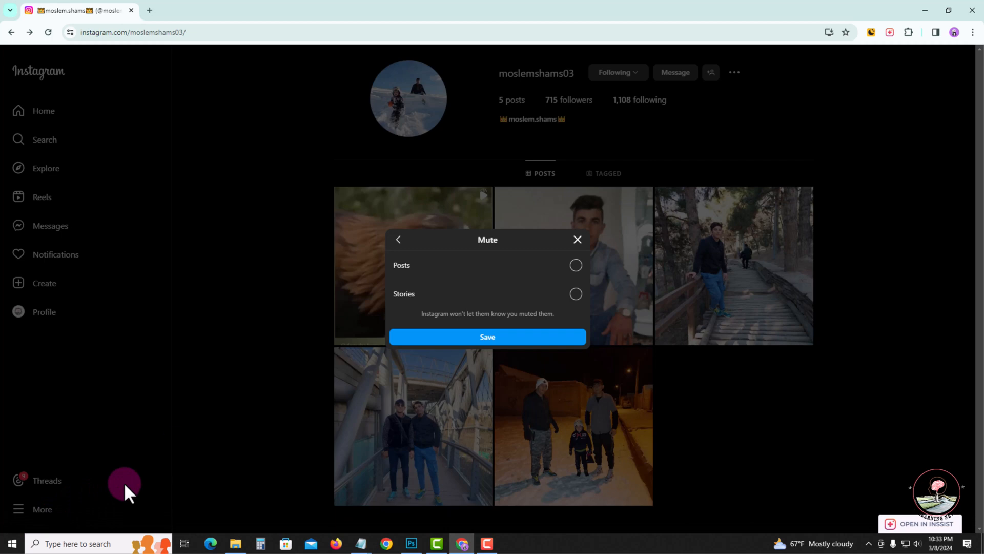
mouse_move(177, 447)
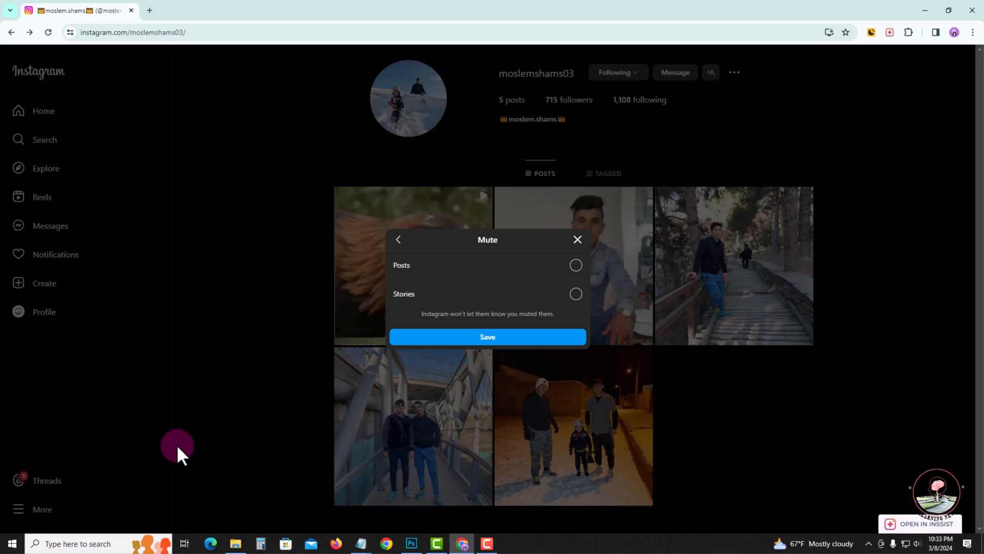